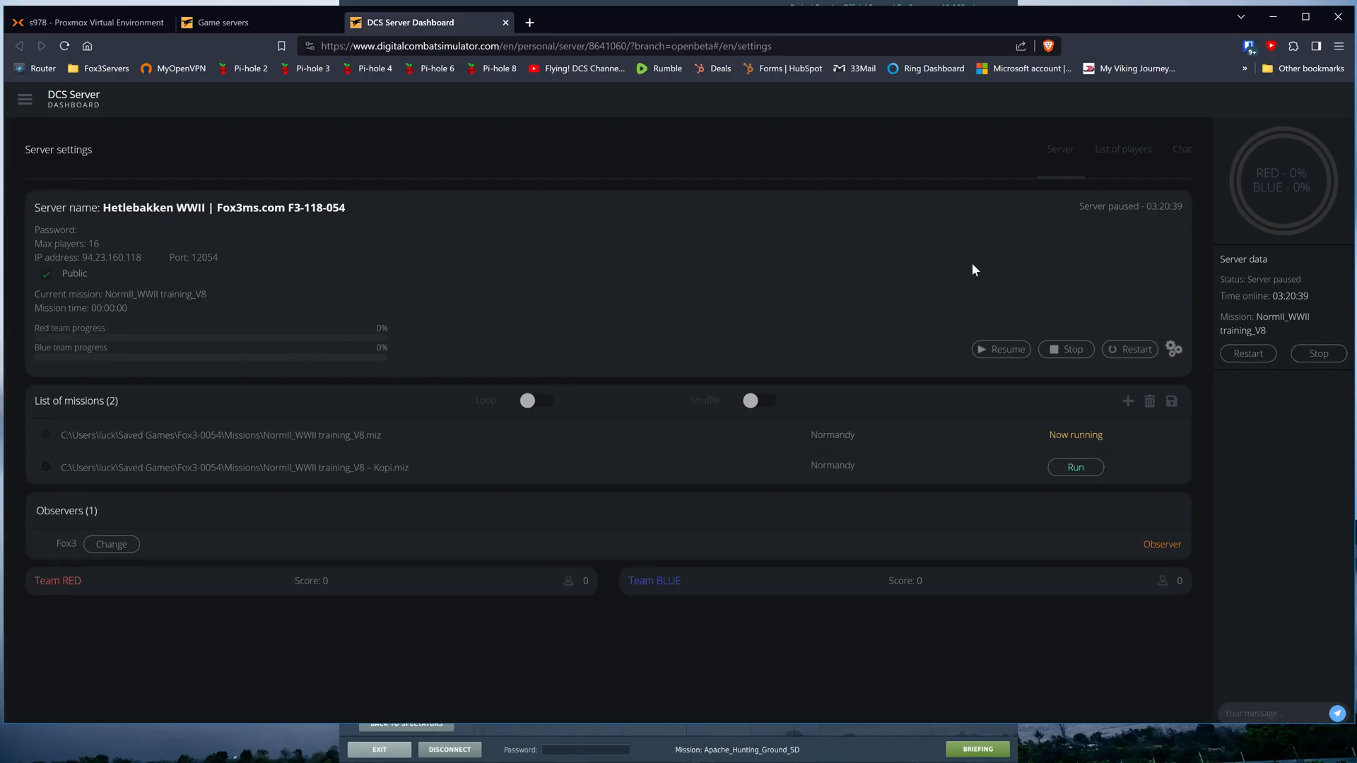
mouse_move(675, 209)
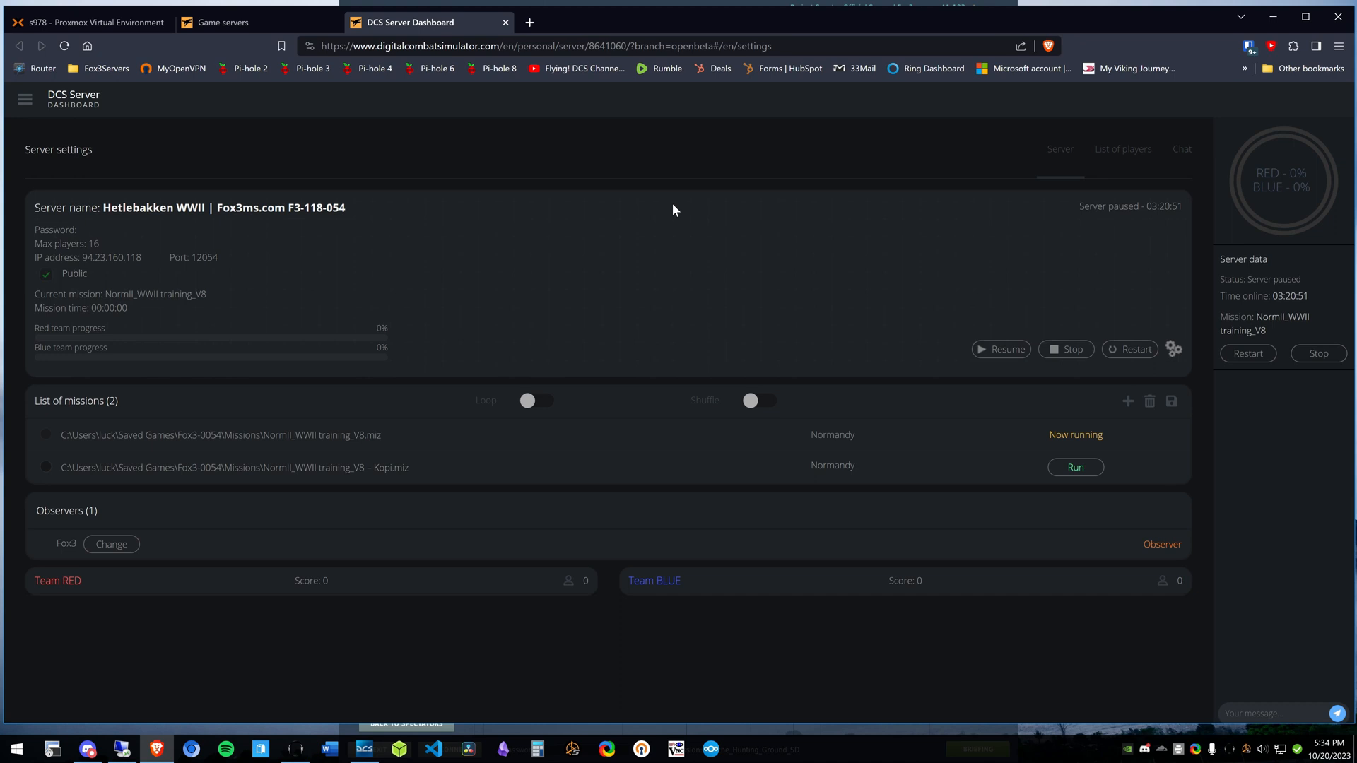
mouse_move(755, 304)
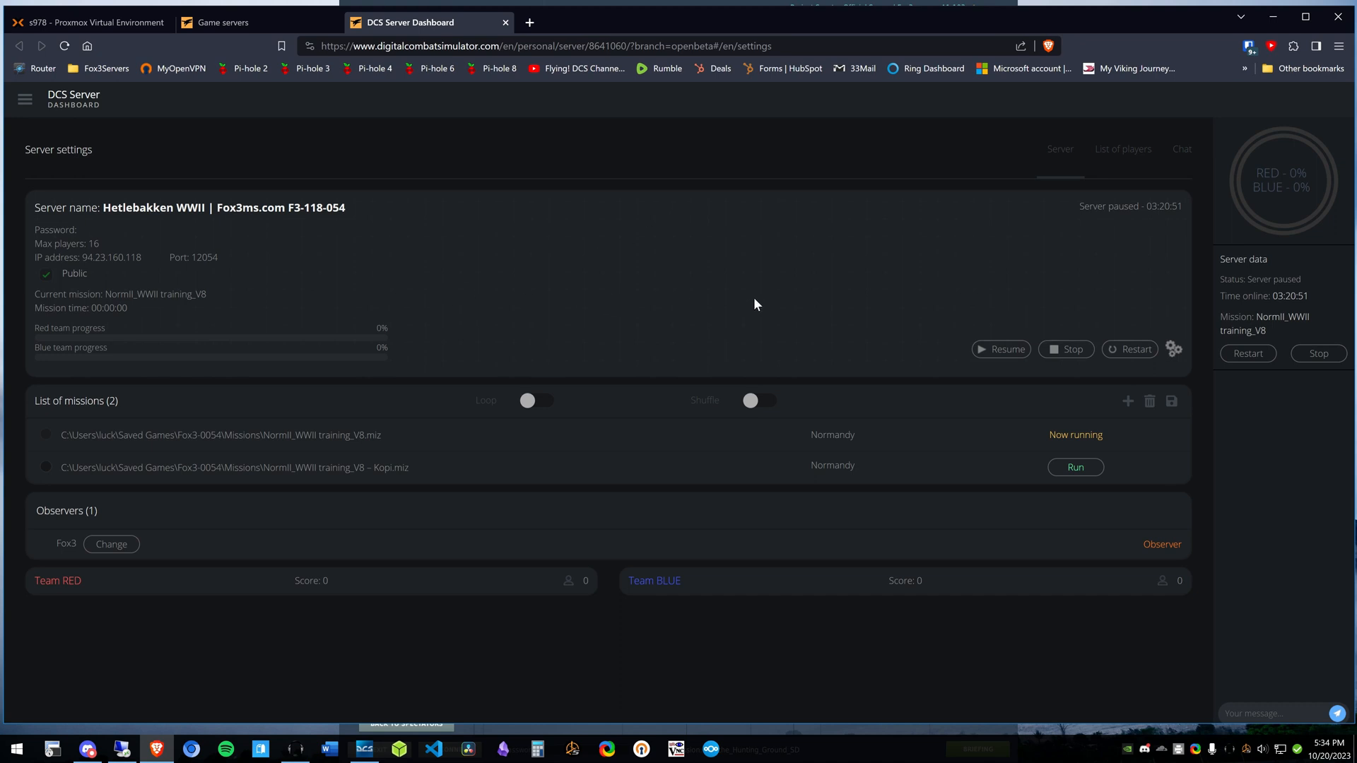
mouse_move(1173, 350)
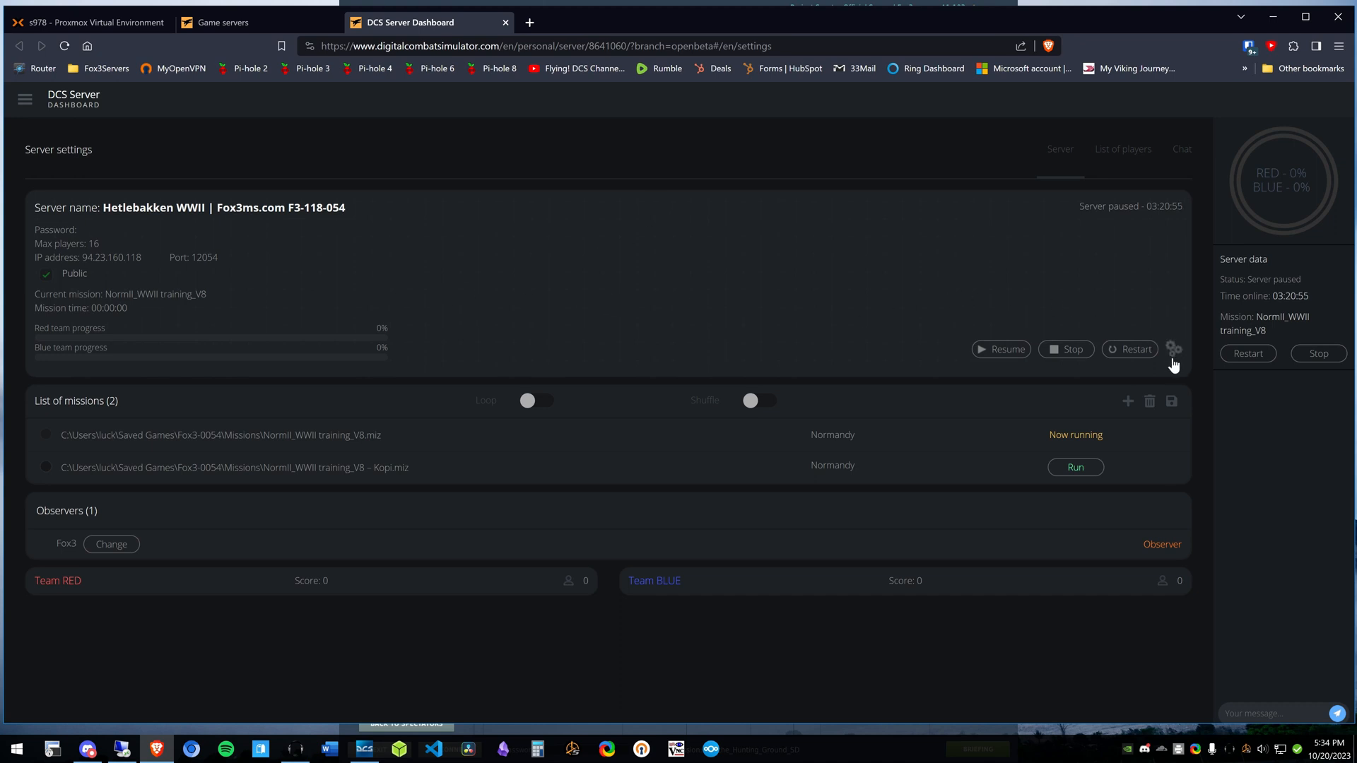
mouse_move(1173, 362)
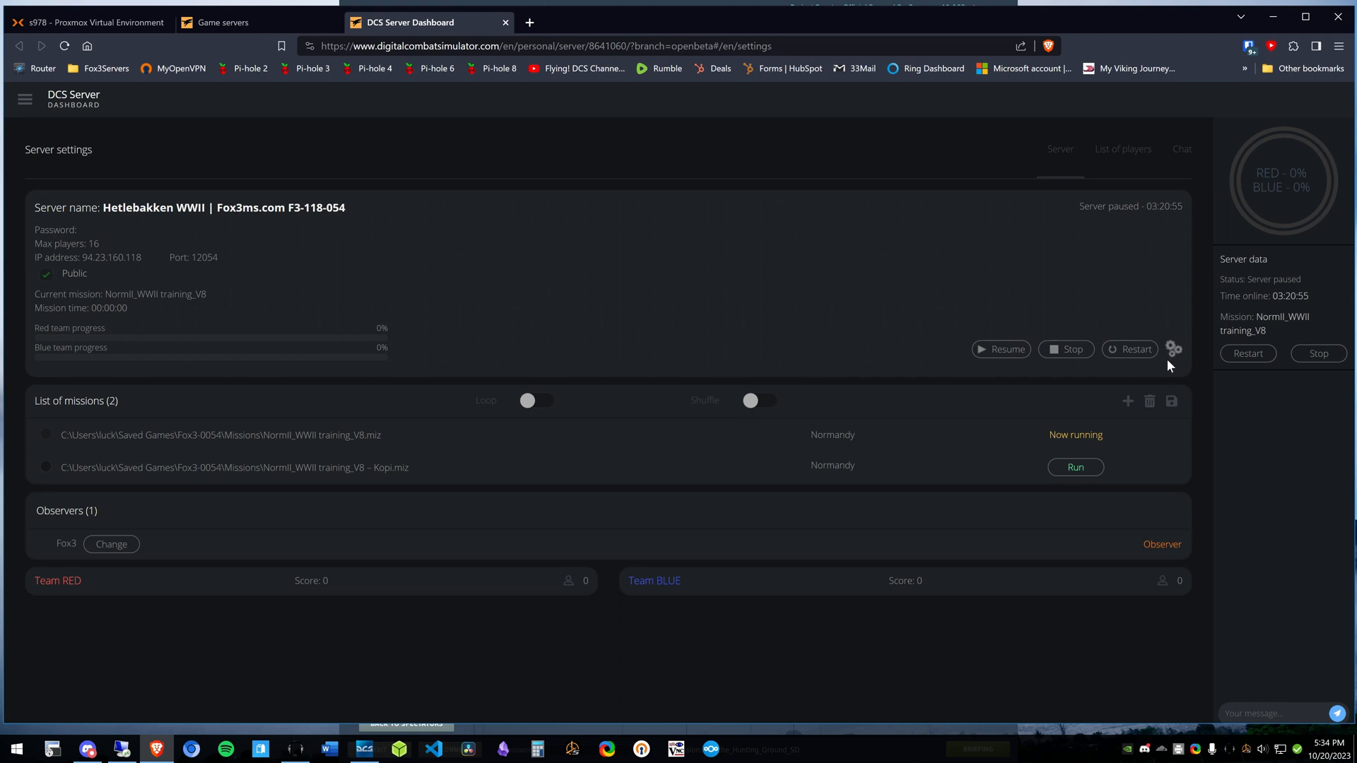
Step: Put the paused server card into edit mode via the gear icon beside Restart
click(1173, 348)
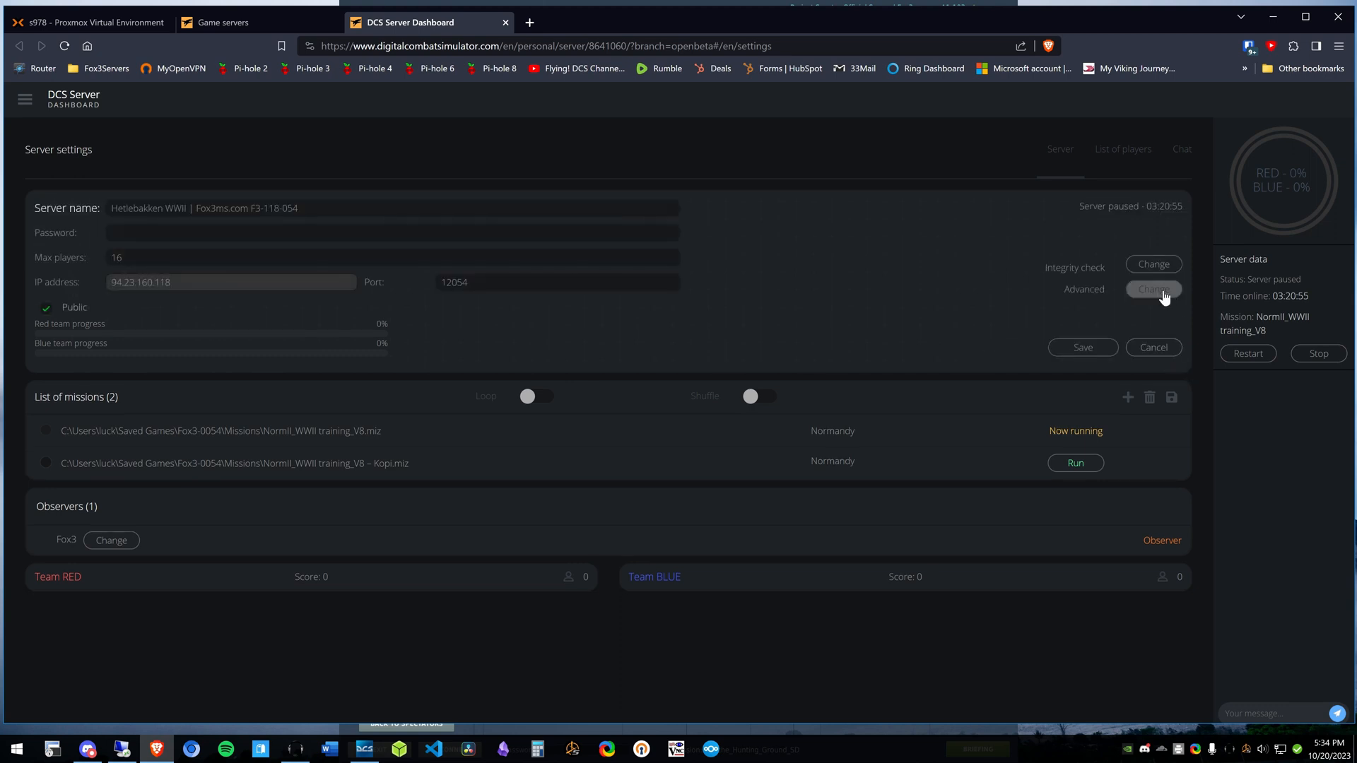
Step: Open the Advanced settings and enable Allow extra radio alongside the players pool
click(1151, 289)
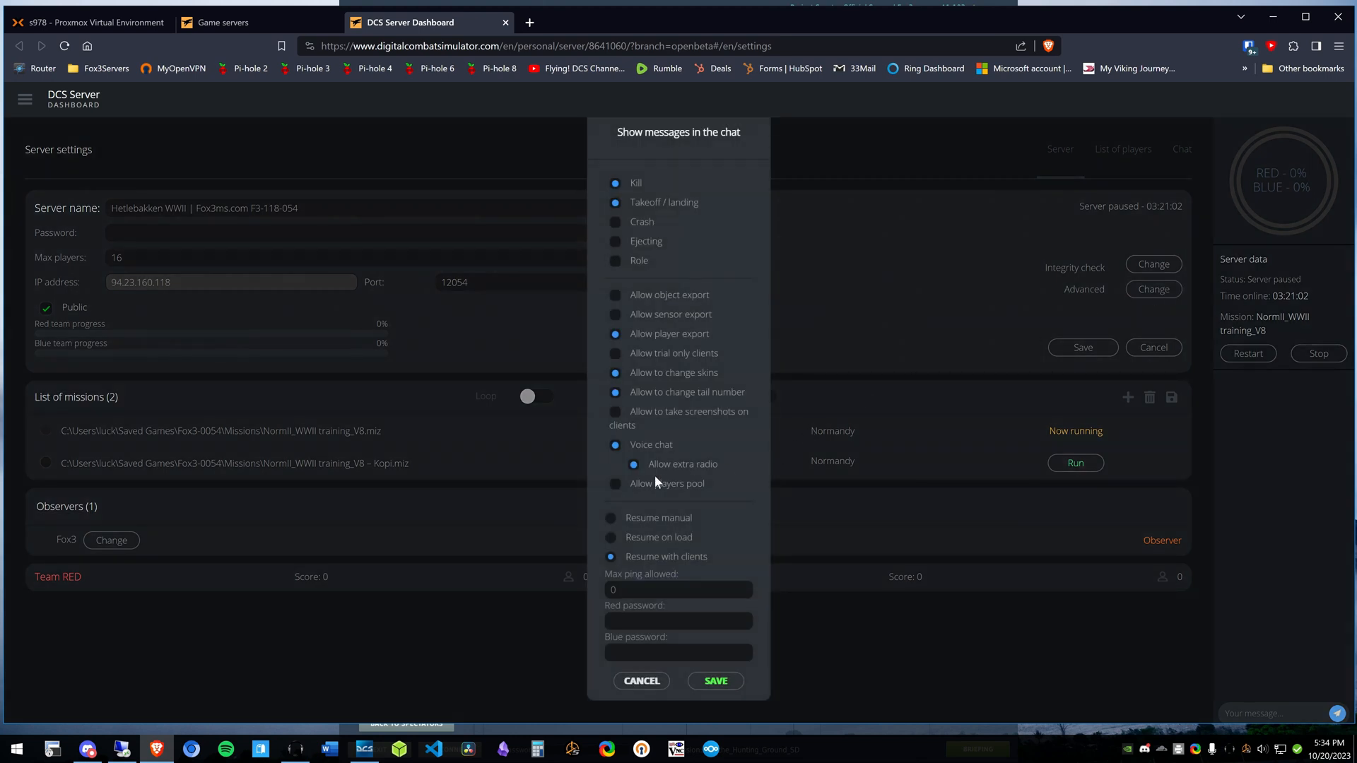
mouse_move(677, 446)
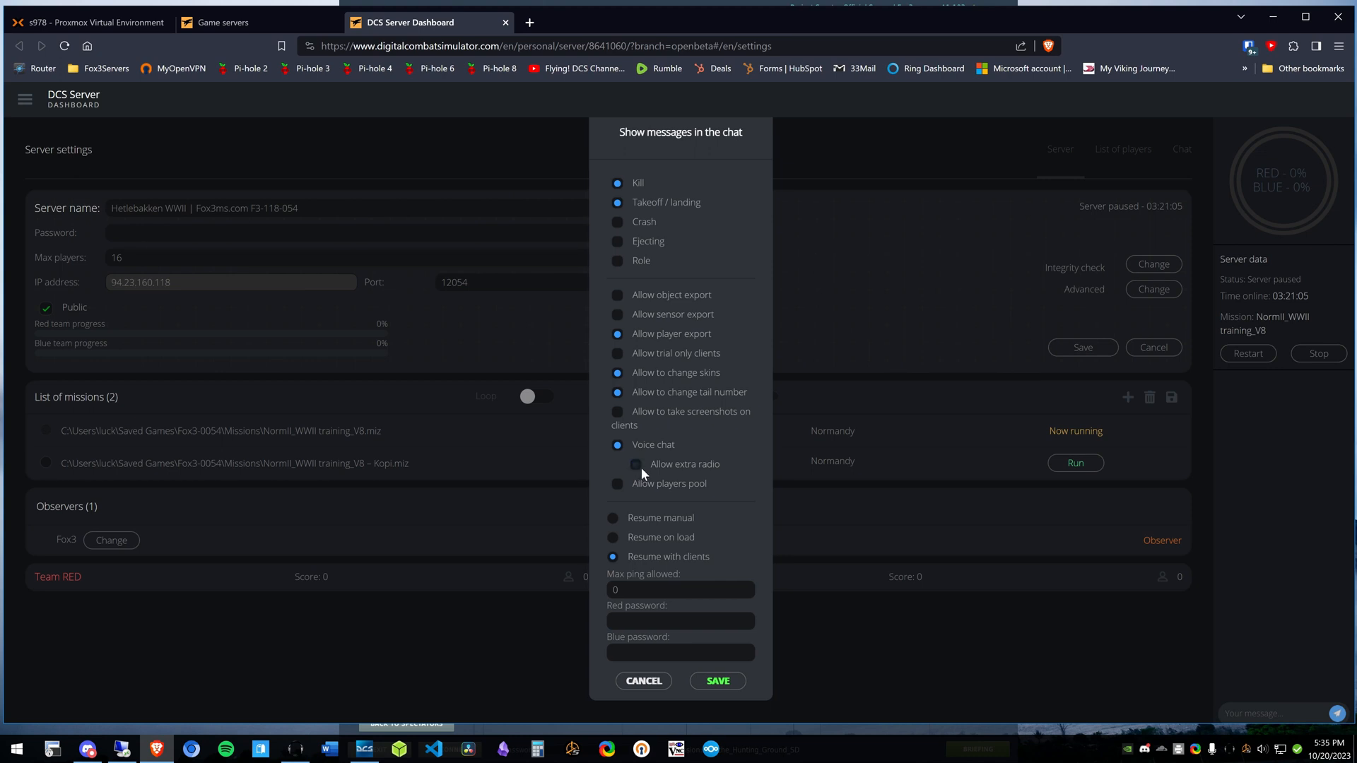
click(635, 464)
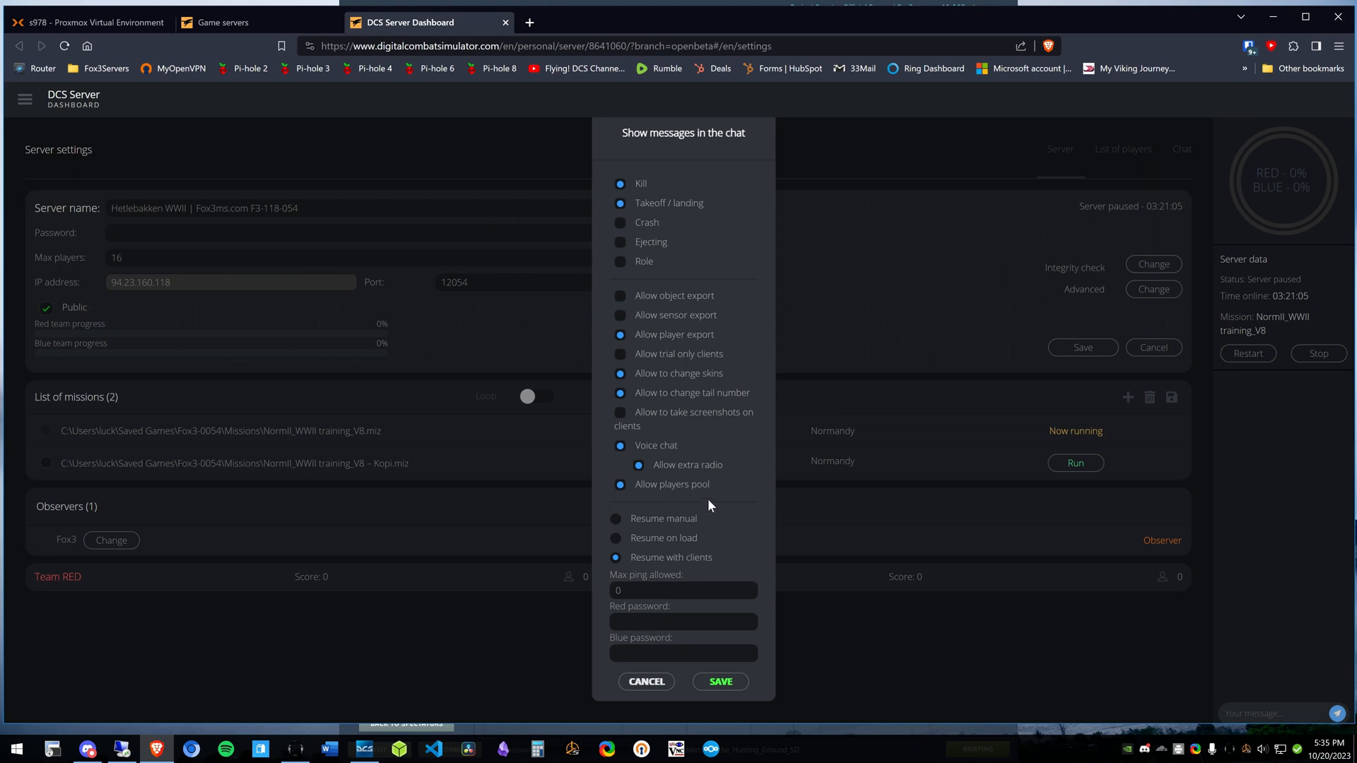
mouse_move(701, 497)
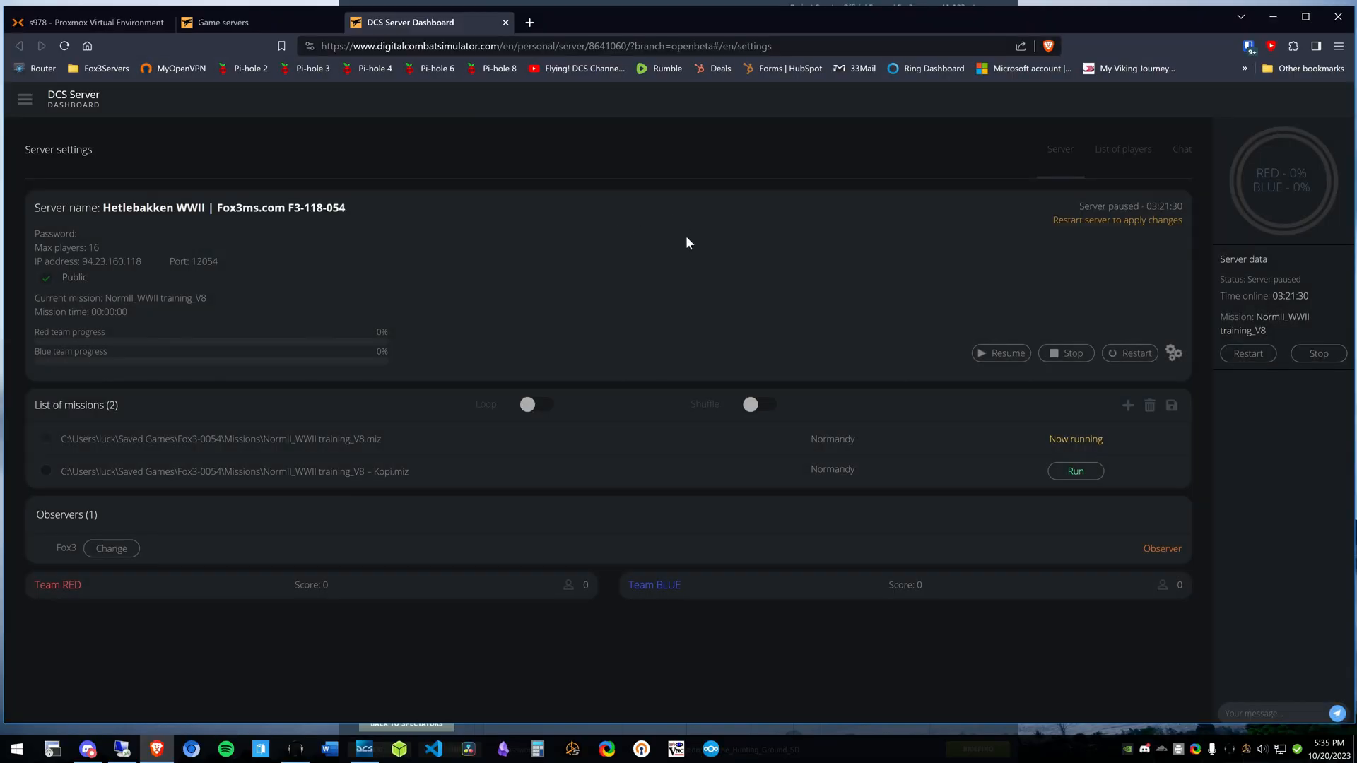
mouse_move(729, 234)
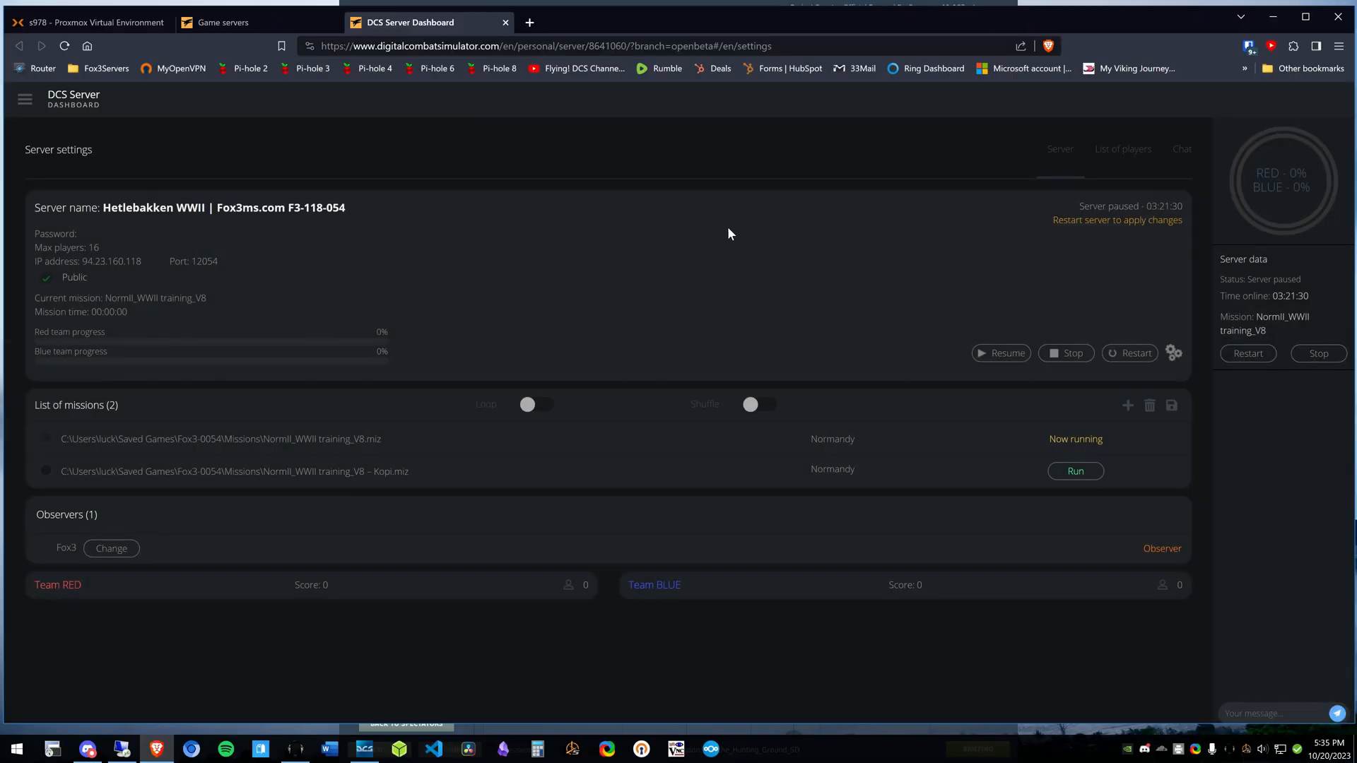